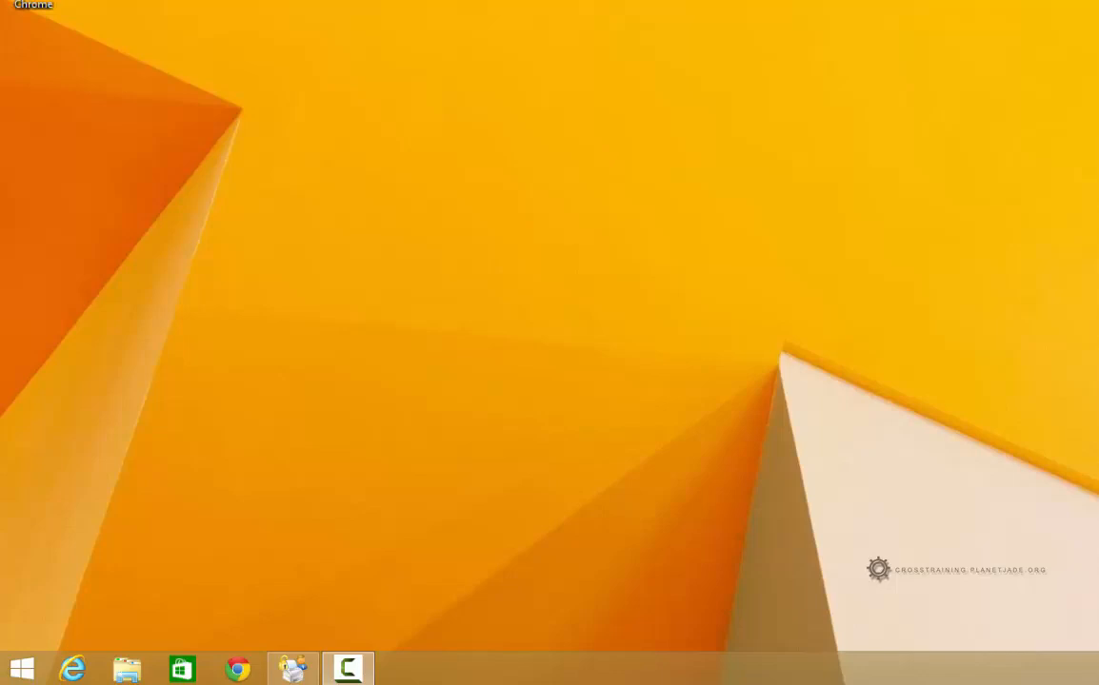
{"action": "mouse_move", "coordinate": [762, 562]}
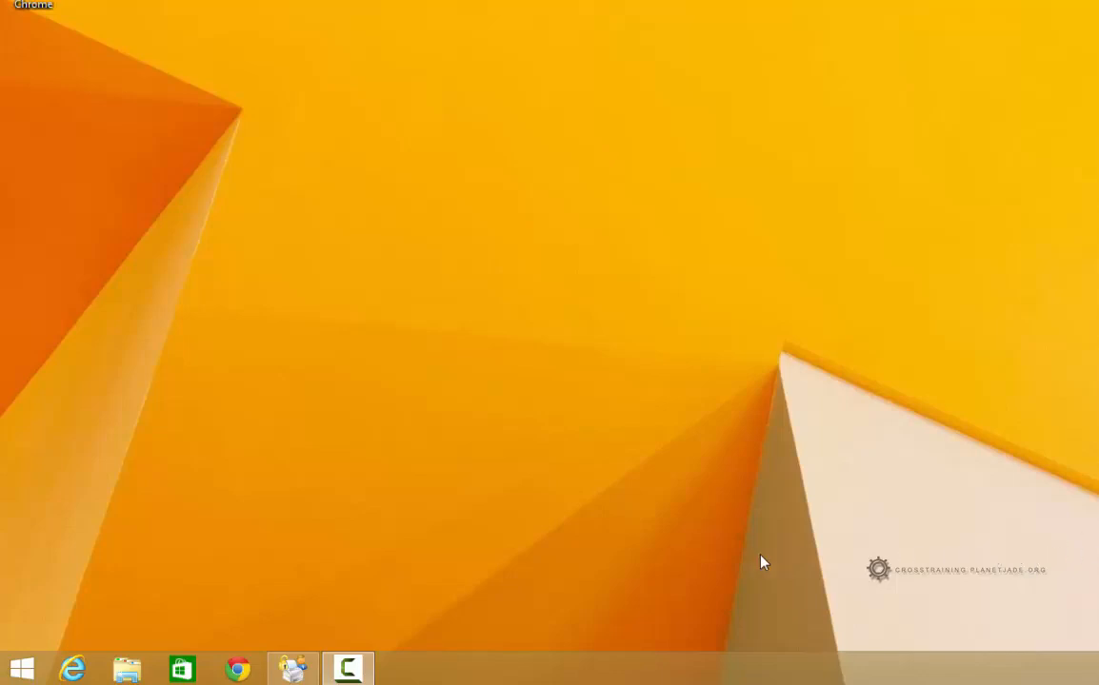
{"action": "mouse_move", "coordinate": [502, 541]}
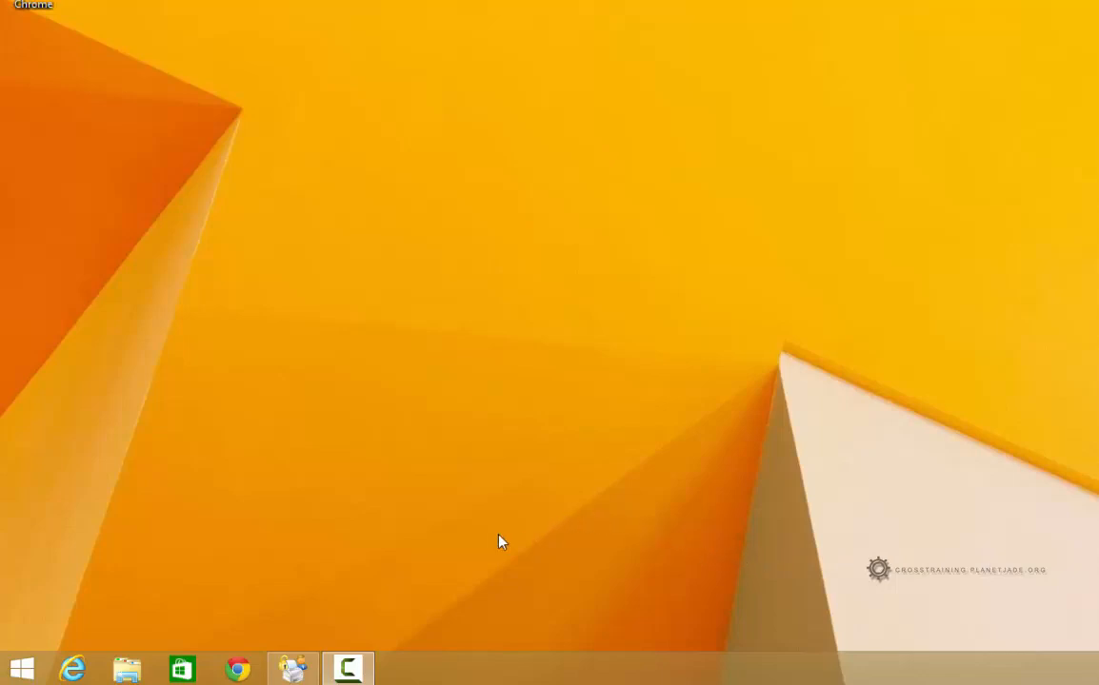
{"action": "mouse_move", "coordinate": [267, 569]}
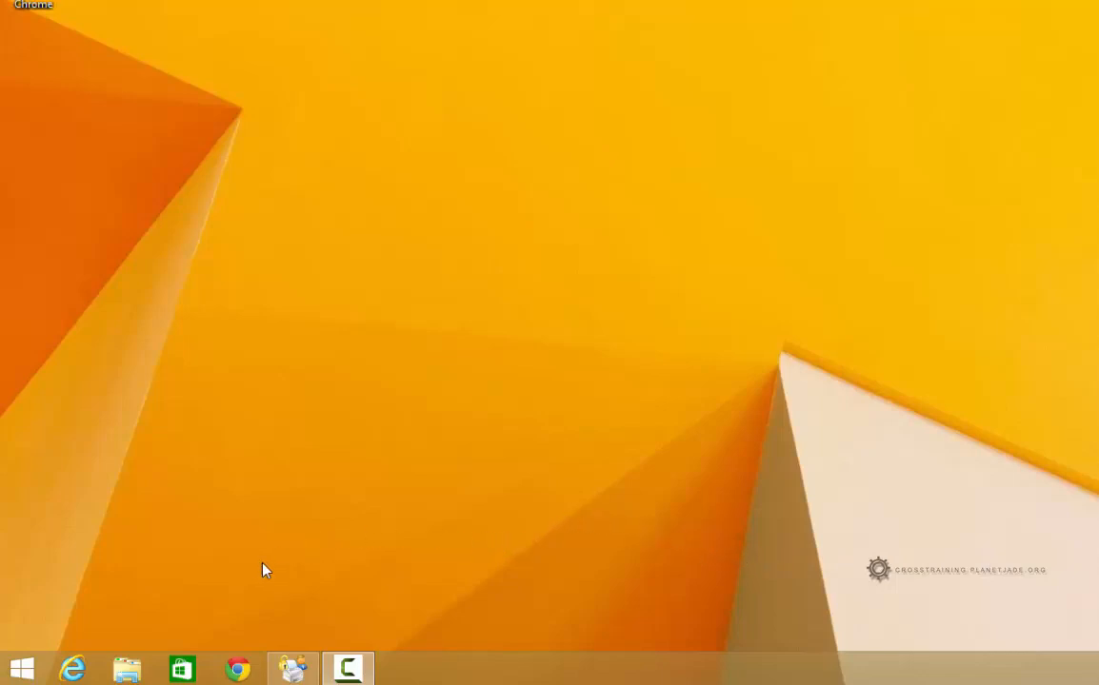
{"action": "mouse_move", "coordinate": [188, 617]}
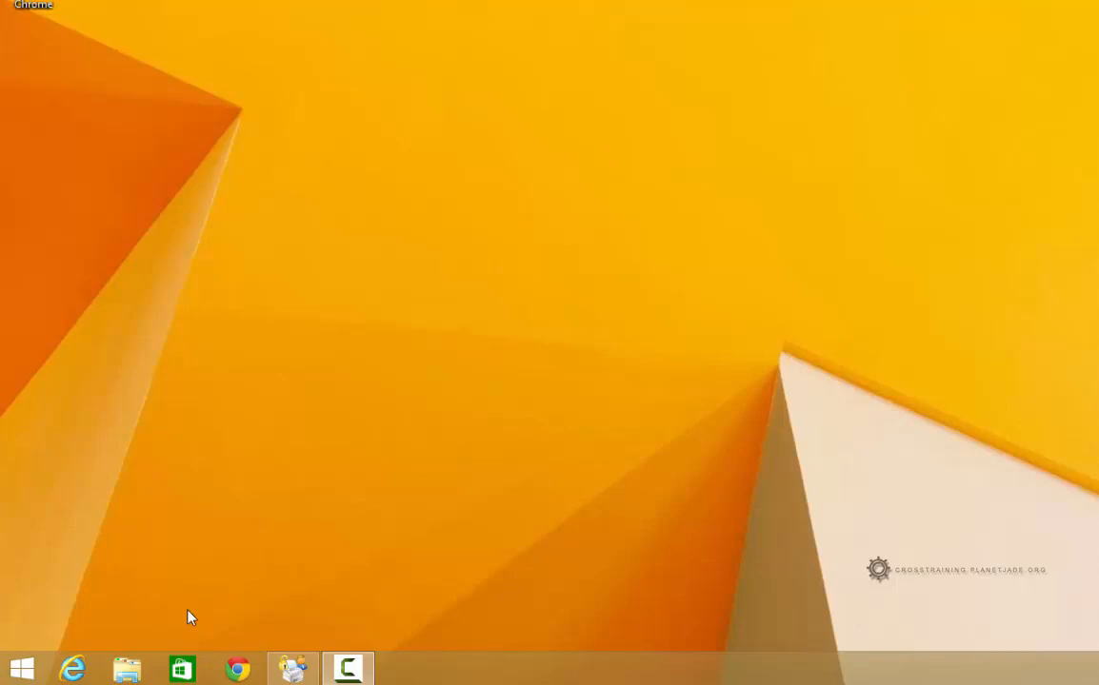
{"action": "mouse_move", "coordinate": [83, 604]}
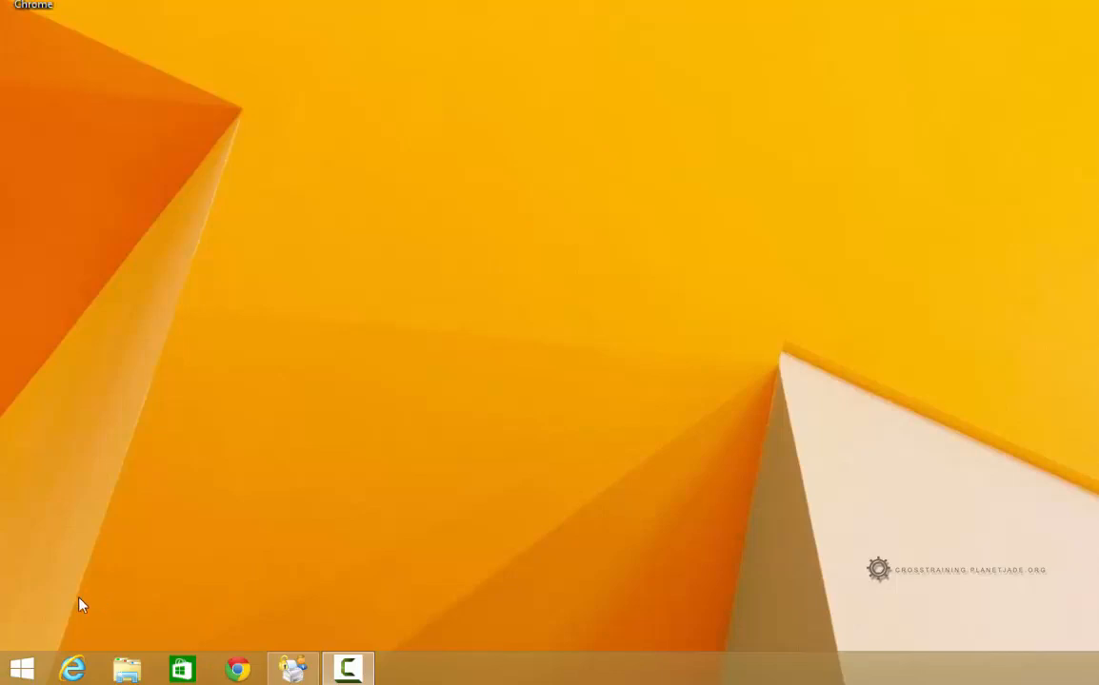
- Launch Control Panel from the Start button's right-click quick-link menu
{"action": "right_click", "coordinate": [22, 670]}
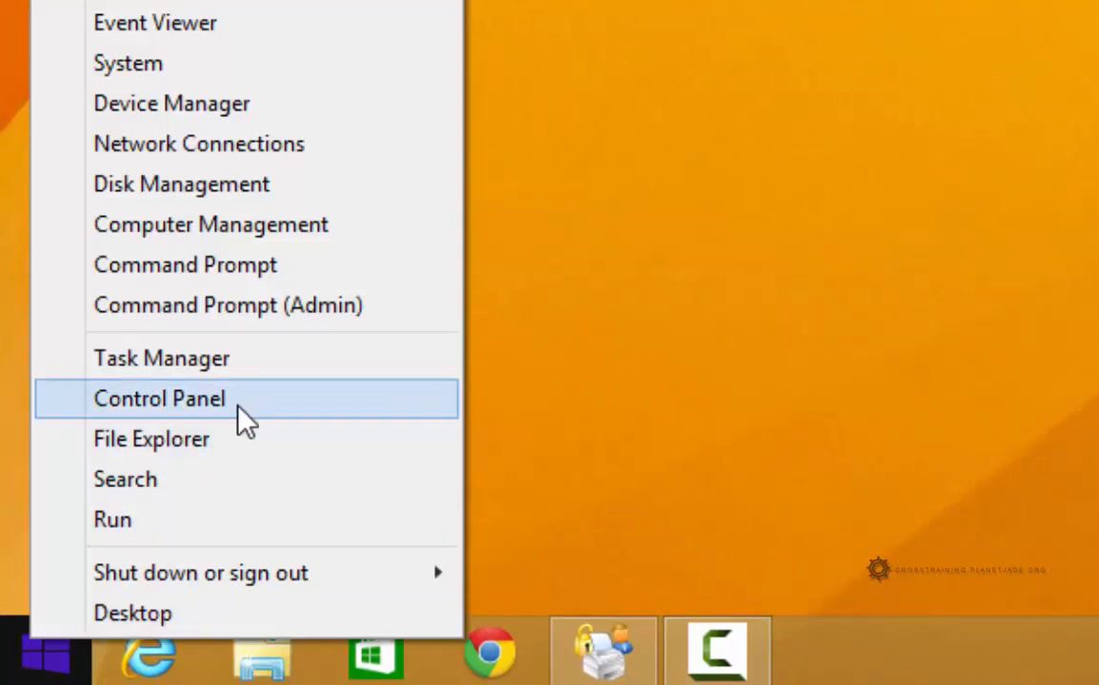
{"action": "left_click", "coordinate": [159, 398]}
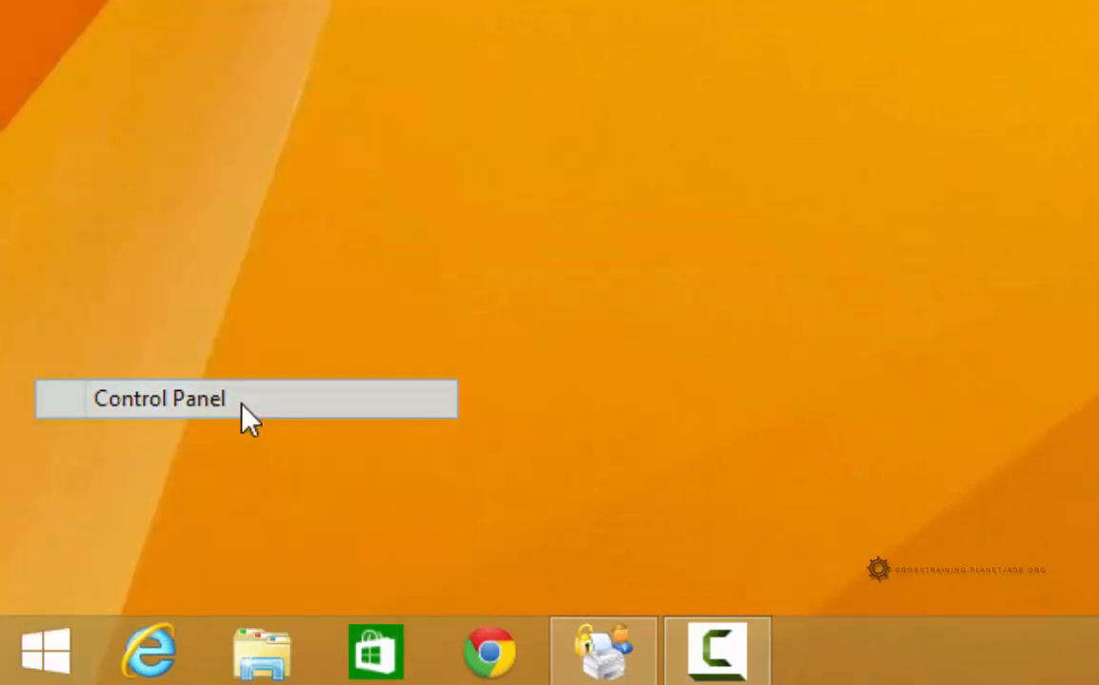
- Scroll the Control Panel items down to reveal Programs and Features
{"action": "left_click", "coordinate": [159, 399]}
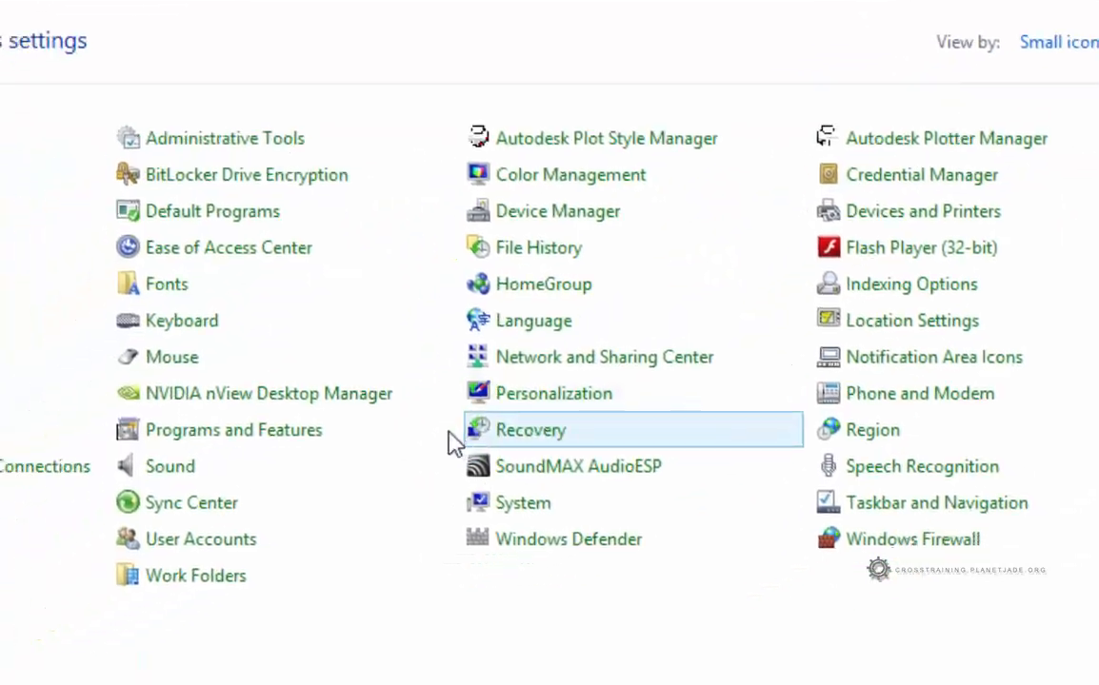
{"action": "scroll", "scroll_direction": "down", "scroll_amount": 3}
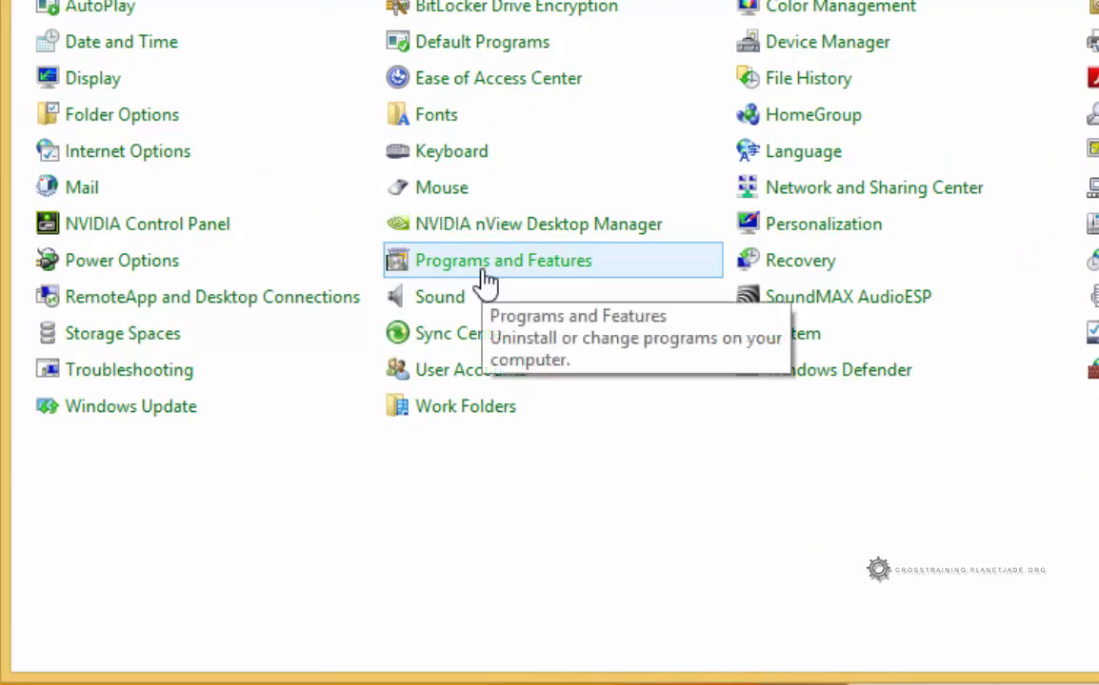
- Open Programs and Features, then select and right-click Microsoft Office Professional Plus 2013
{"action": "left_click", "coordinate": [502, 260]}
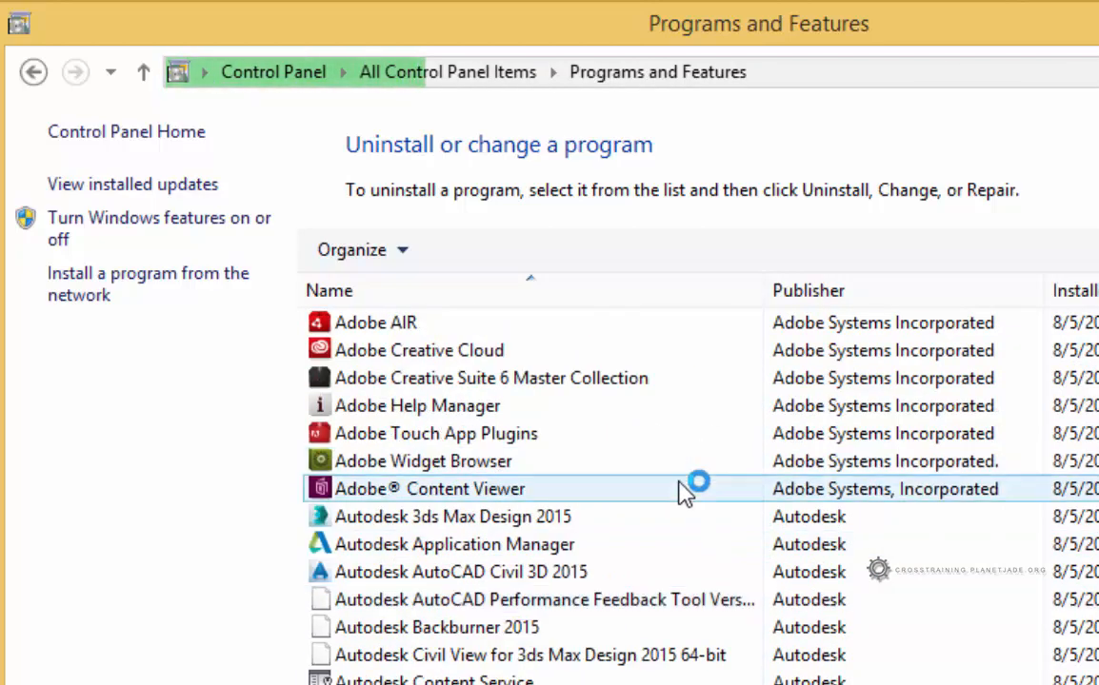
{"action": "scroll", "scroll_direction": "down", "scroll_amount": 3}
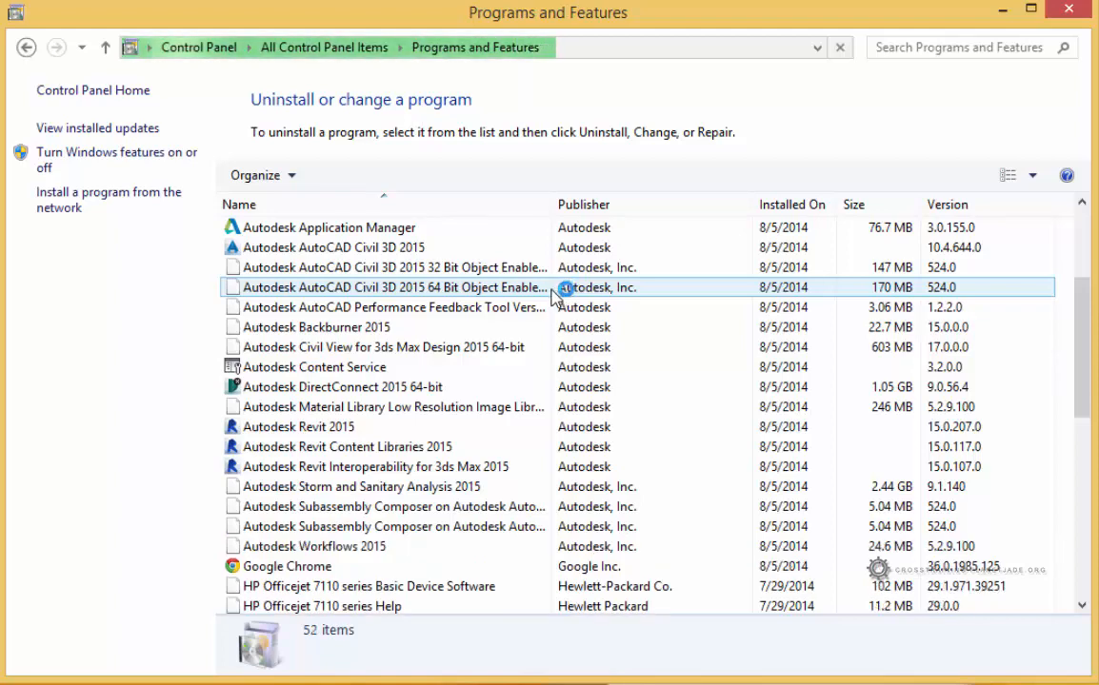
{"action": "scroll", "scroll_direction": "down", "scroll_amount": 3}
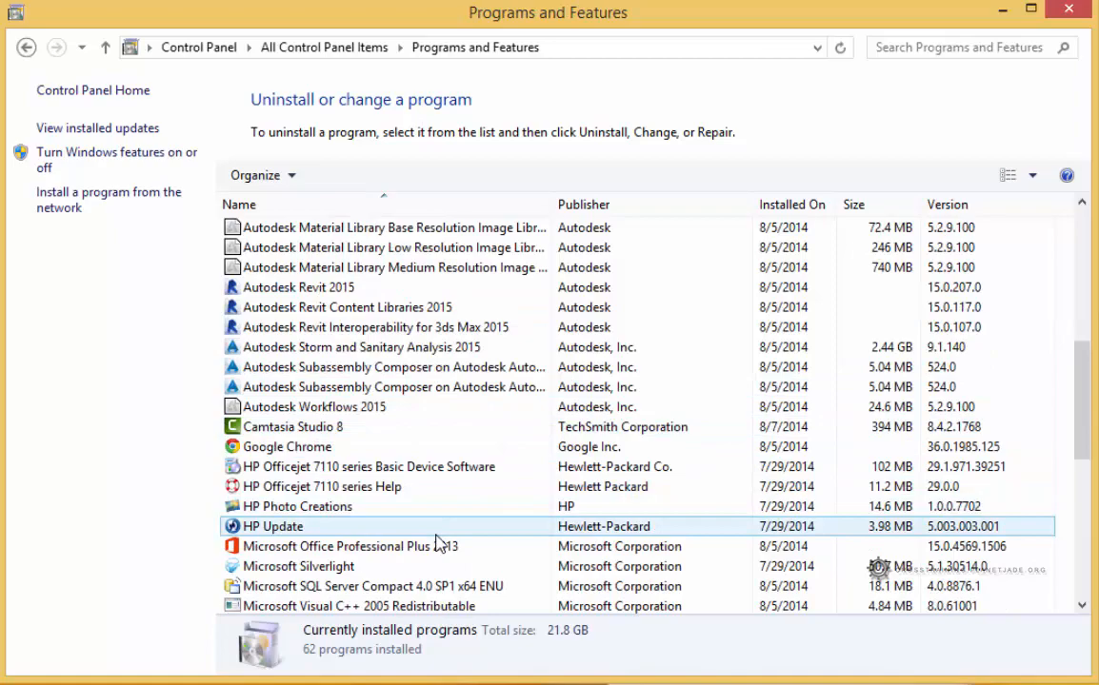
{"action": "left_click", "coordinate": [350, 546]}
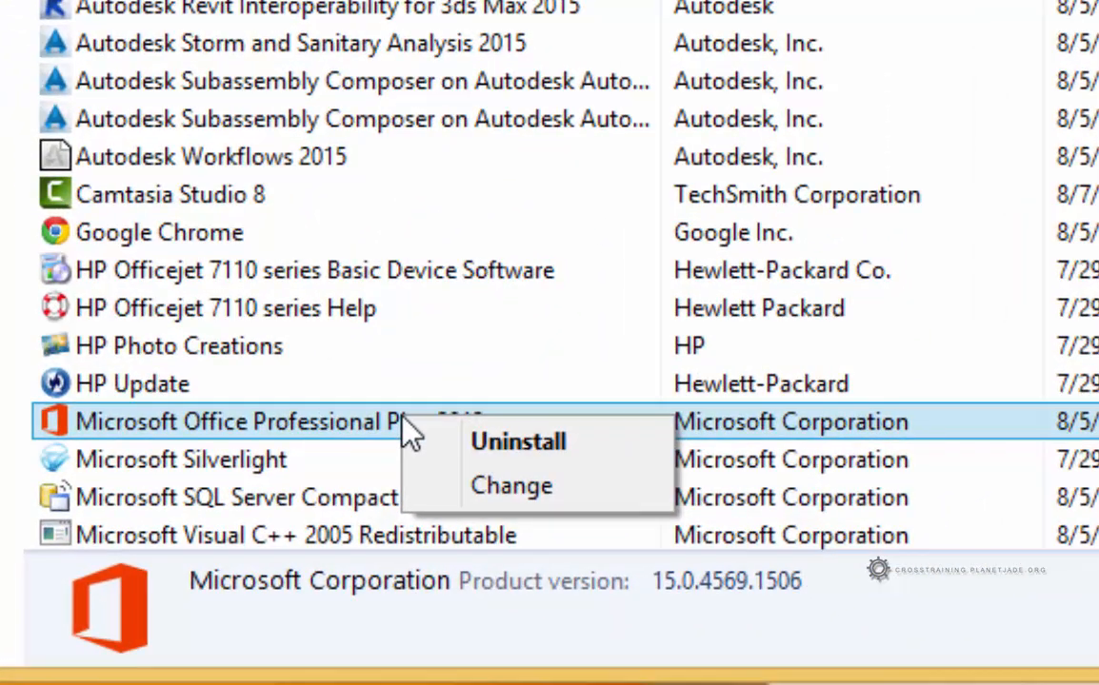
{"action": "mouse_move", "coordinate": [323, 424]}
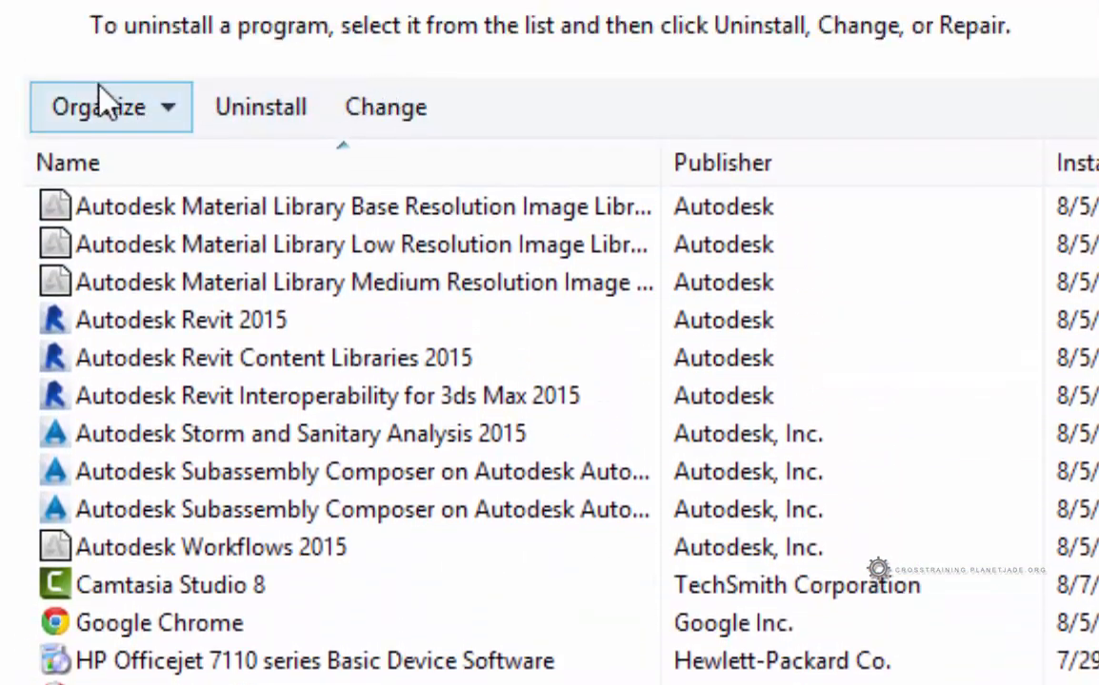
{"action": "scroll", "scroll_direction": "down", "scroll_amount": 3}
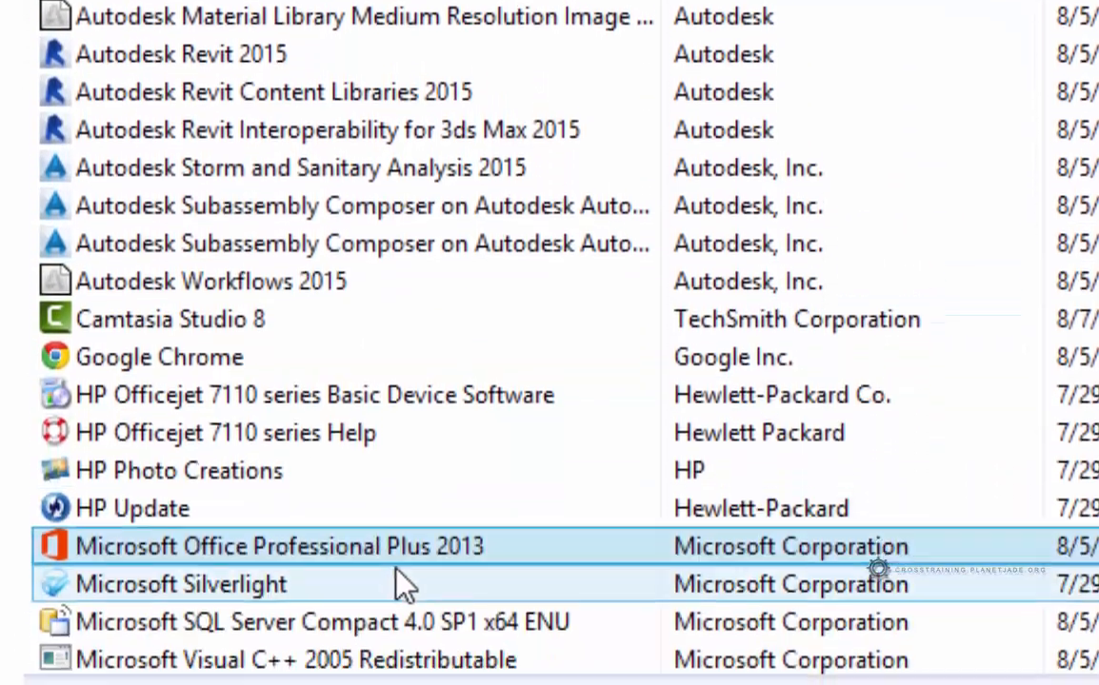
{"action": "right_click", "coordinate": [279, 545]}
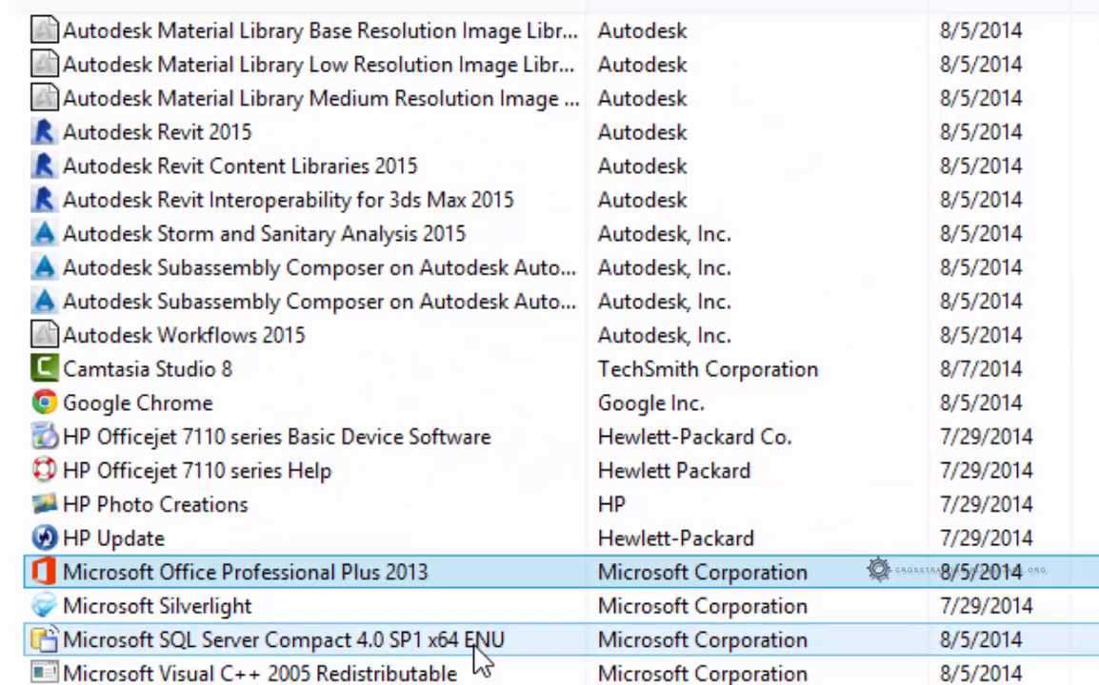
- Open the Office change setup, pick Enter a Product Key, and continue
{"action": "double_click", "coordinate": [243, 573]}
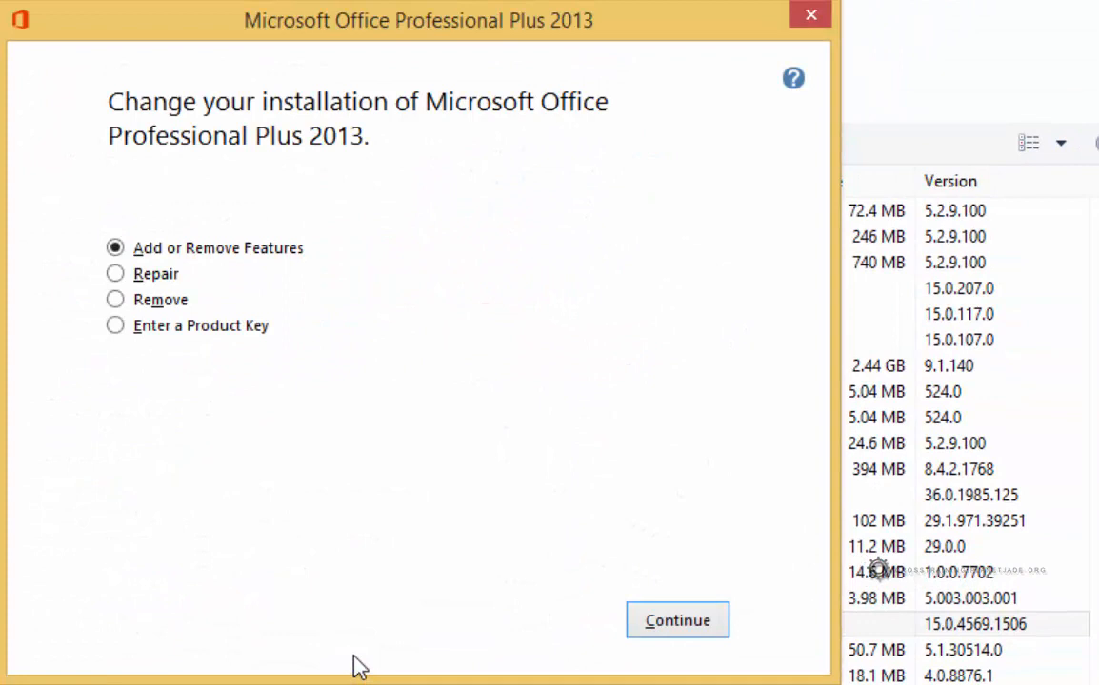
{"action": "mouse_move", "coordinate": [218, 167]}
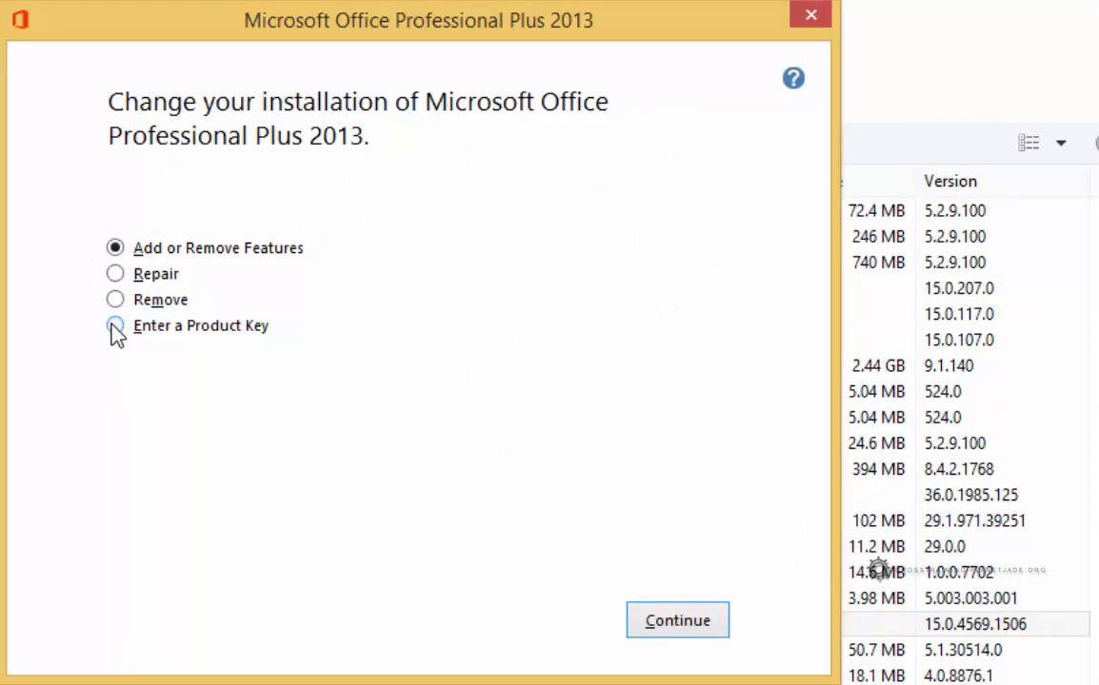
{"action": "left_click", "coordinate": [114, 326]}
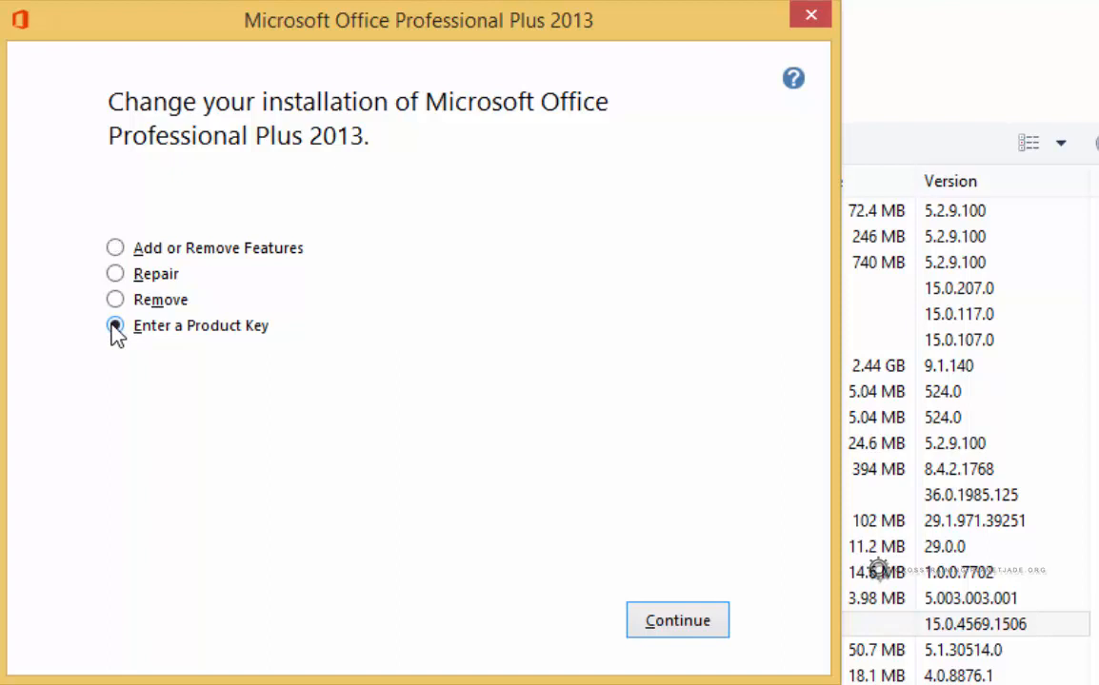
{"action": "left_click", "coordinate": [115, 325]}
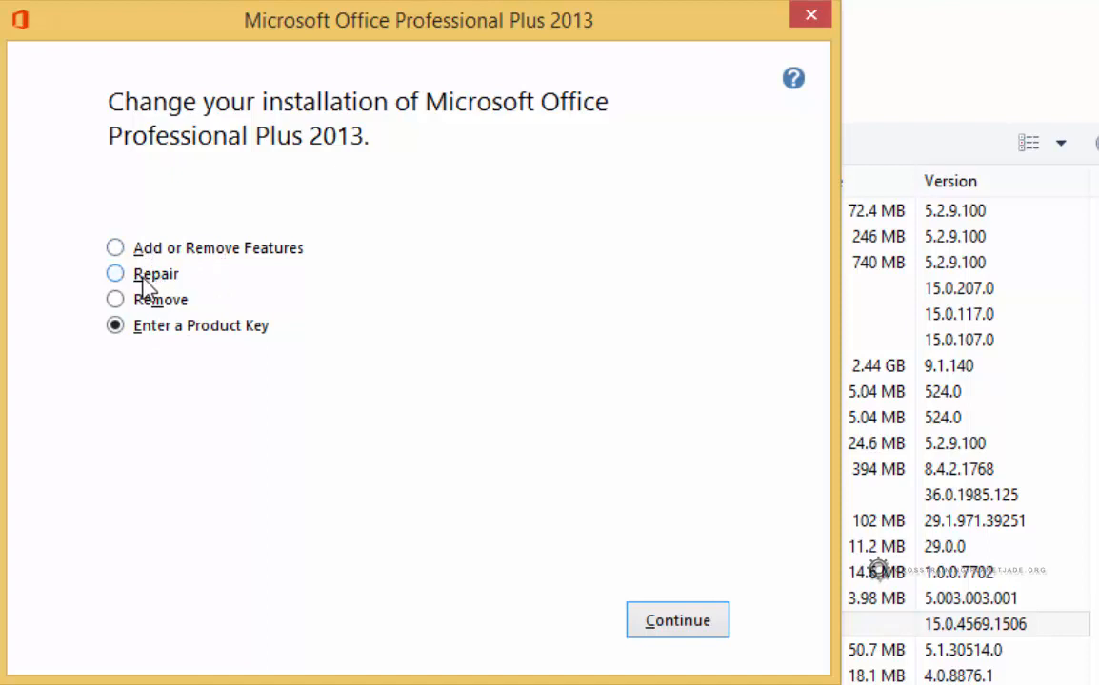
{"action": "left_click", "coordinate": [114, 299]}
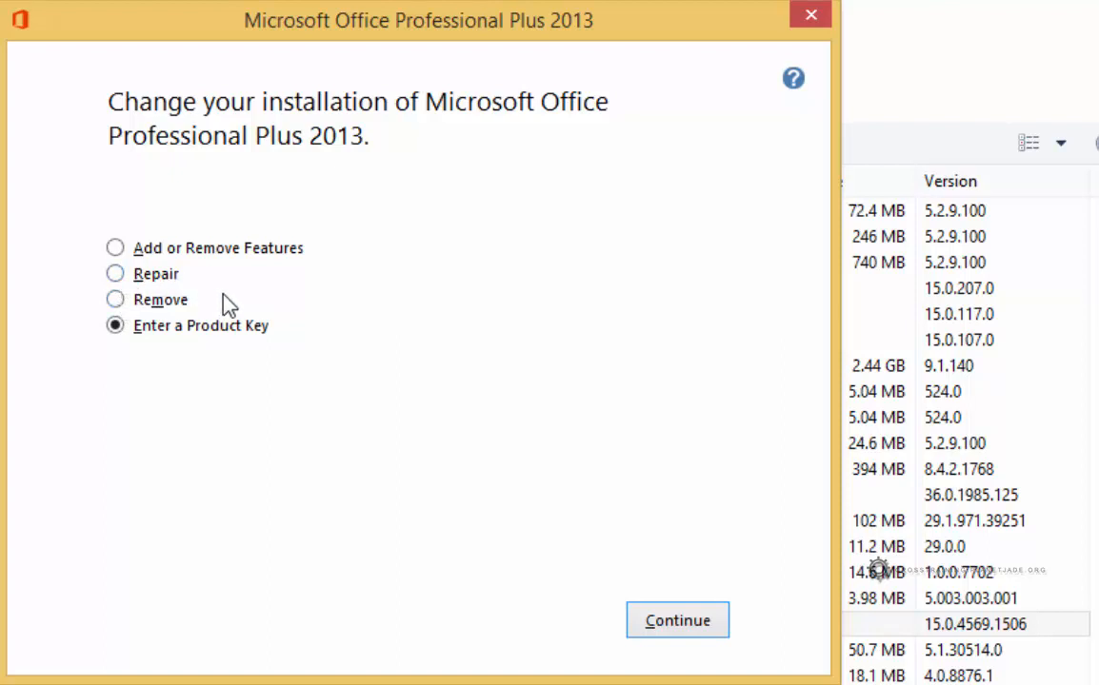
{"action": "mouse_move", "coordinate": [135, 389]}
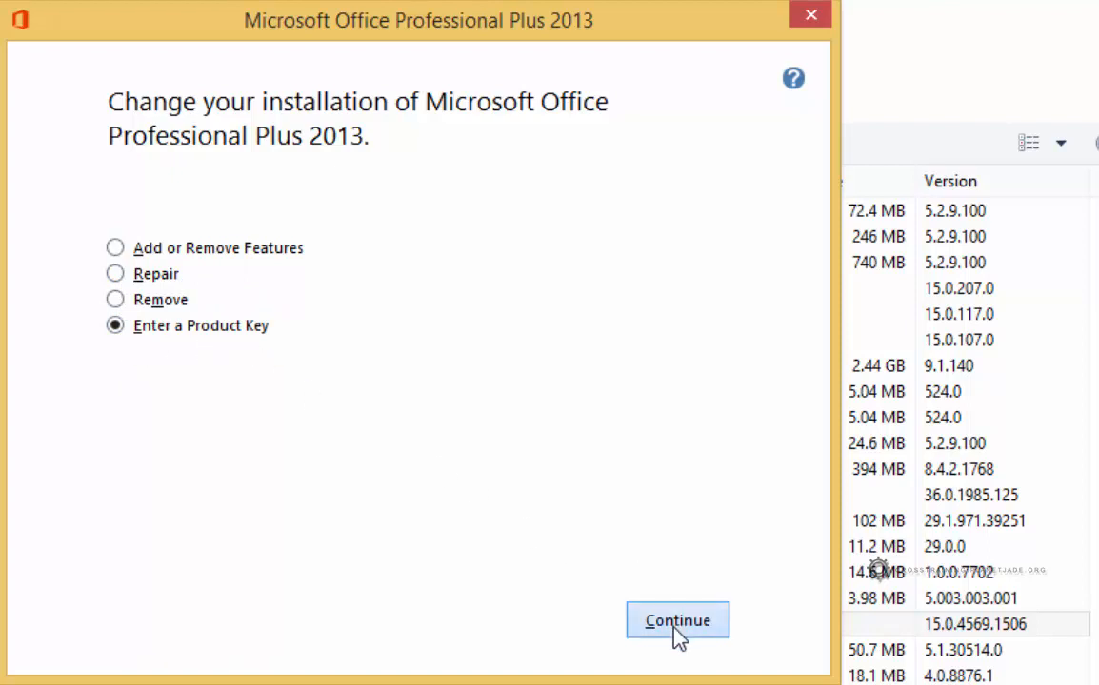
{"action": "left_click", "coordinate": [677, 620]}
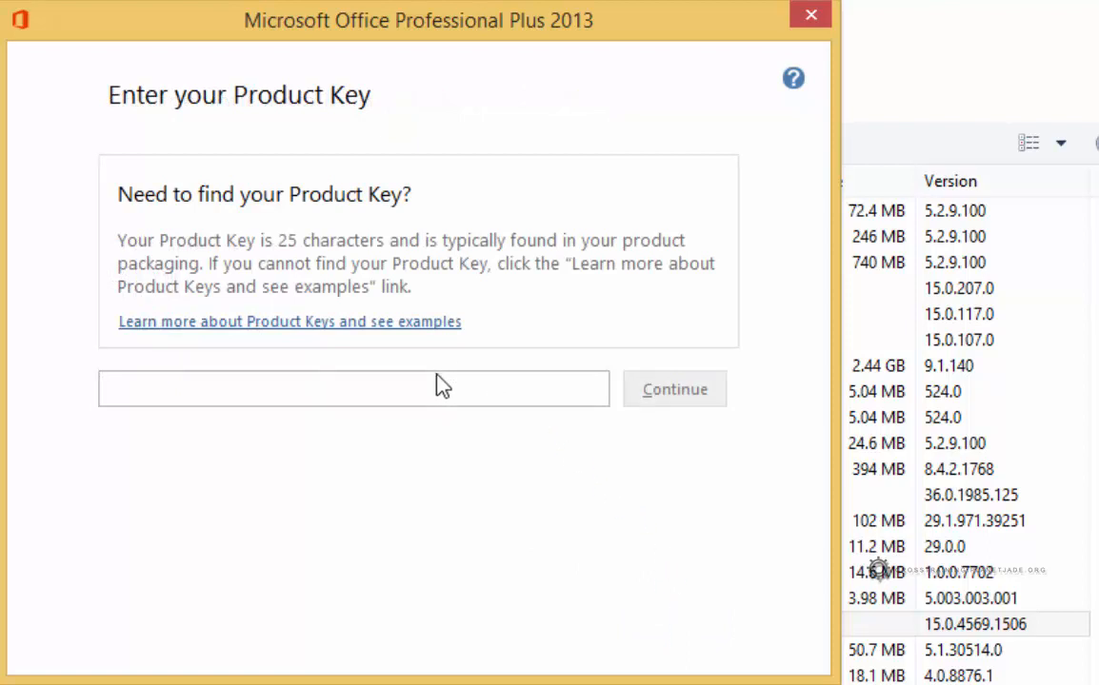